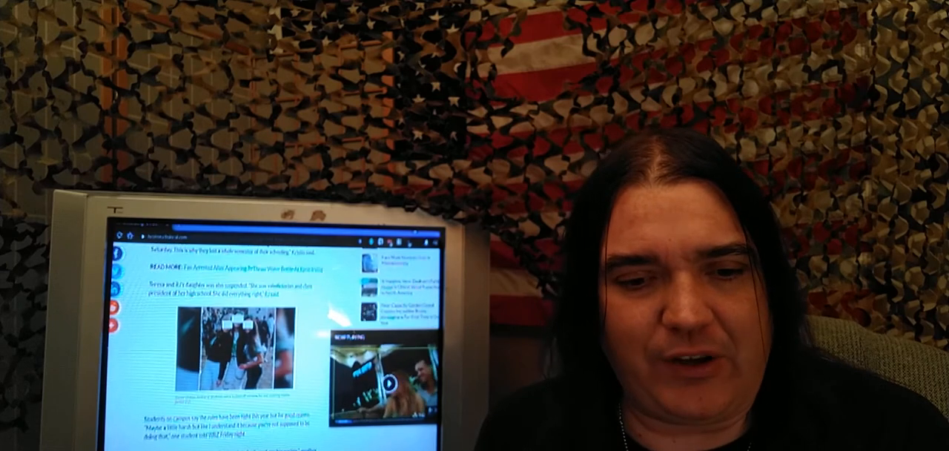
scroll(down, 3)
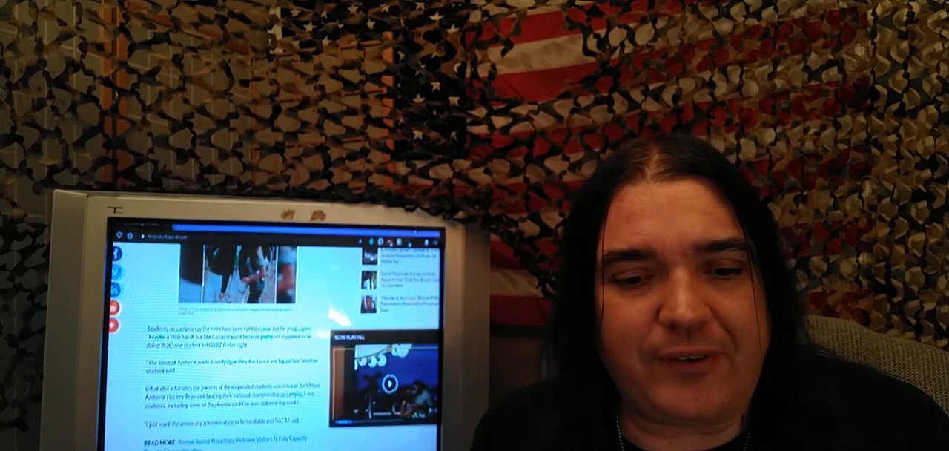